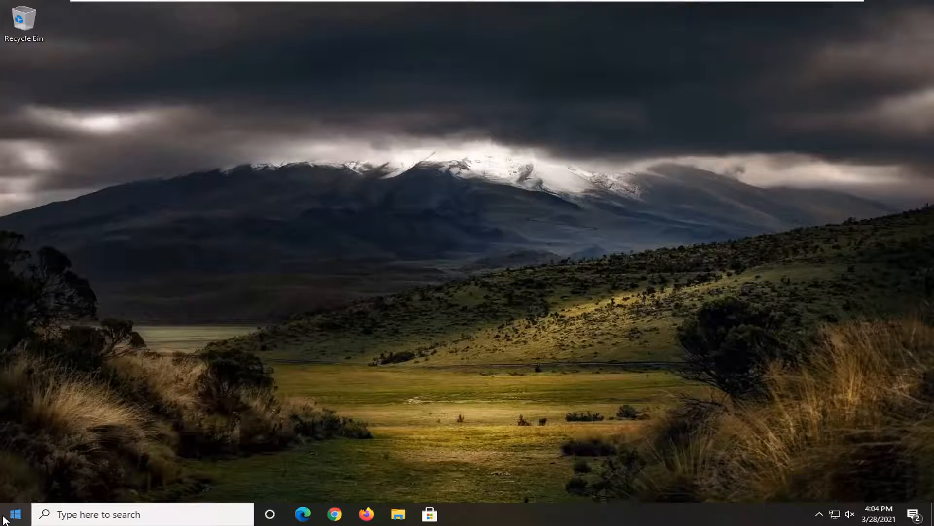
- Search 'device' from the taskbar to launch Device Manager
text(device)
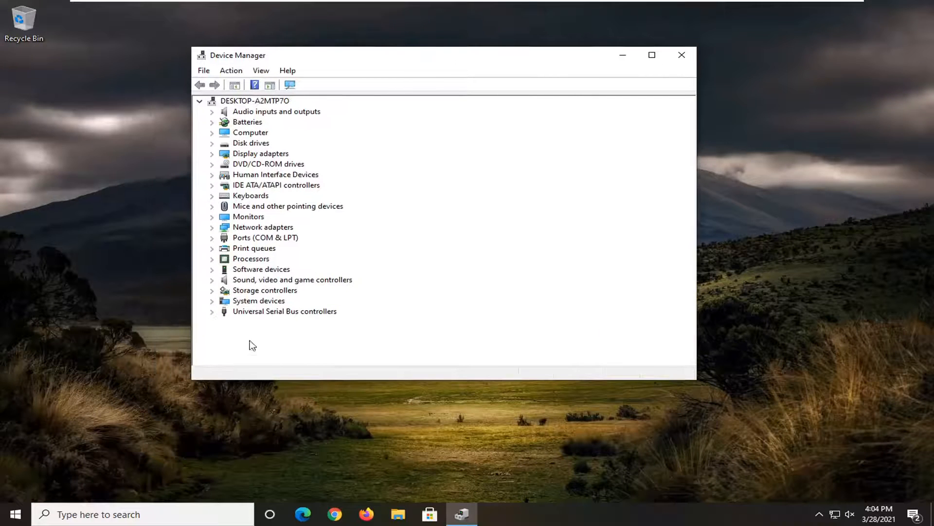
- Update the High Definition Audio Device driver via automatic search, confirming the best driver is installed, then go back
click(212, 279)
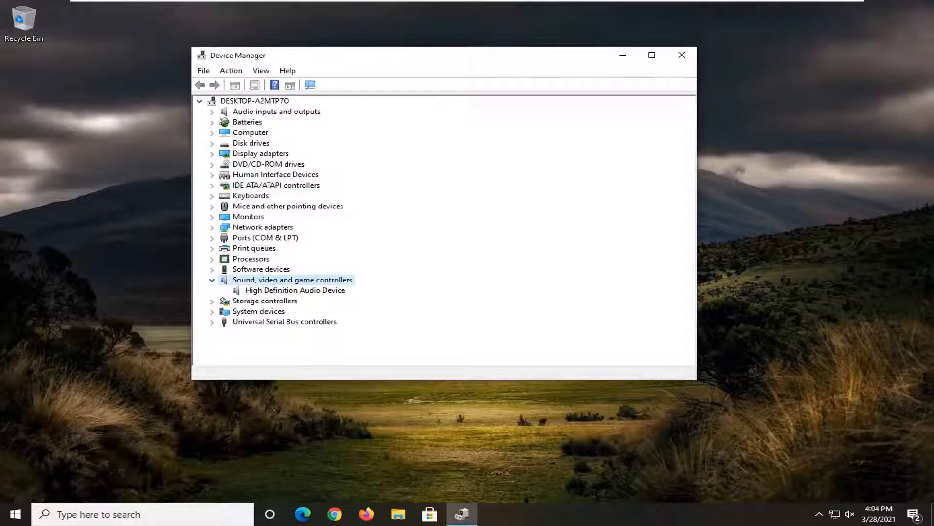
right_click(295, 290)
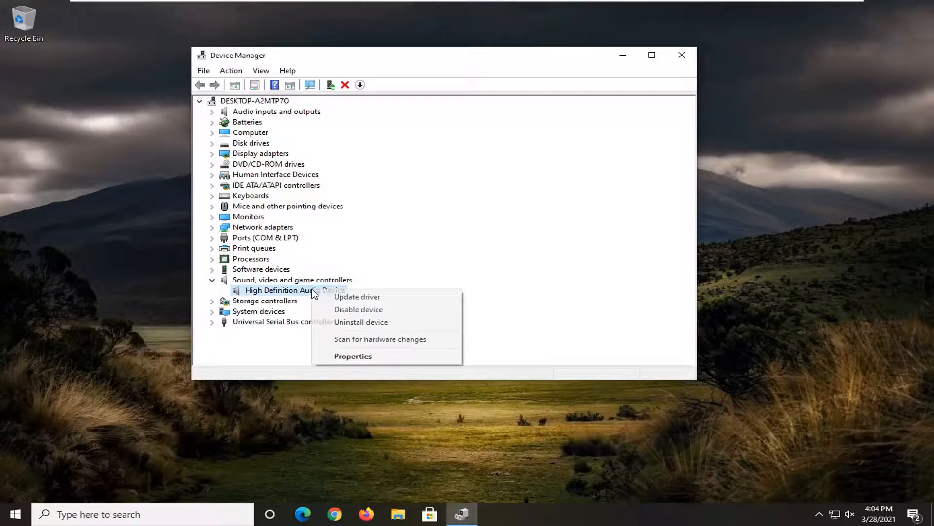
click(356, 296)
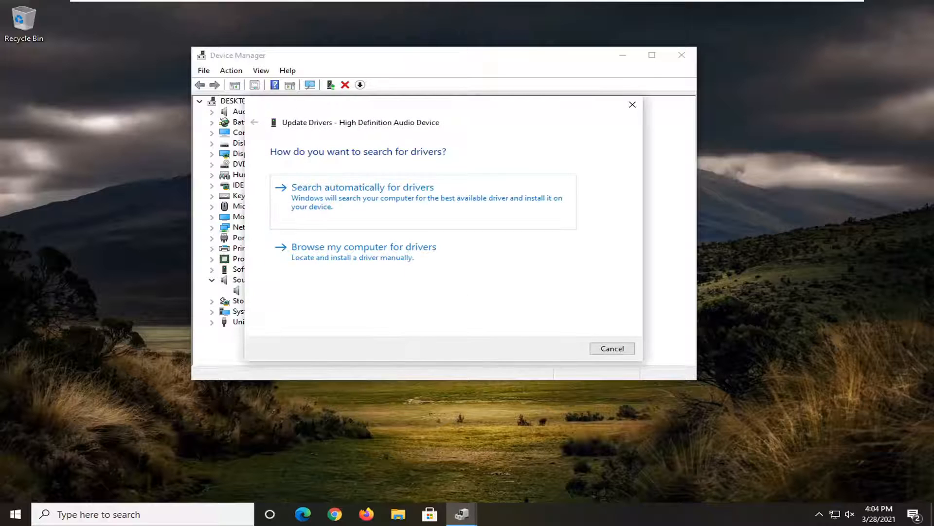
click(362, 187)
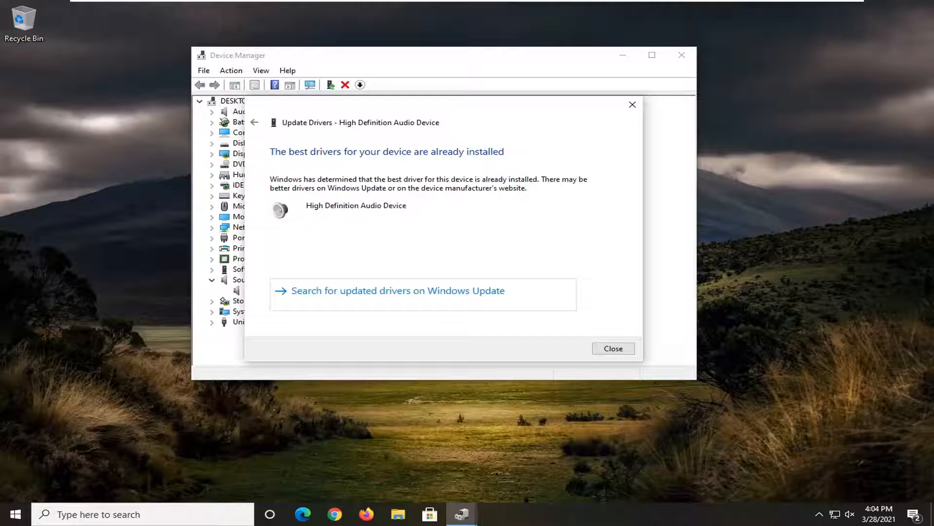
mouse_move(436, 300)
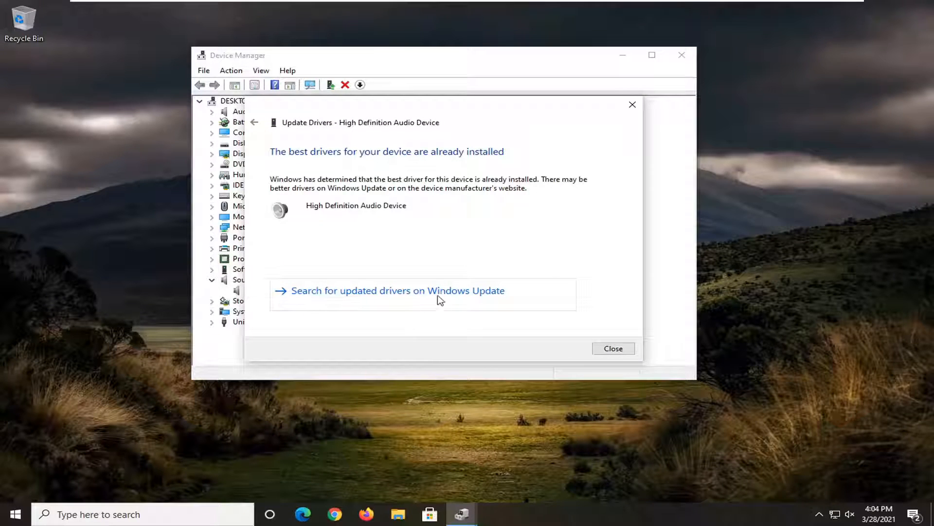
click(255, 123)
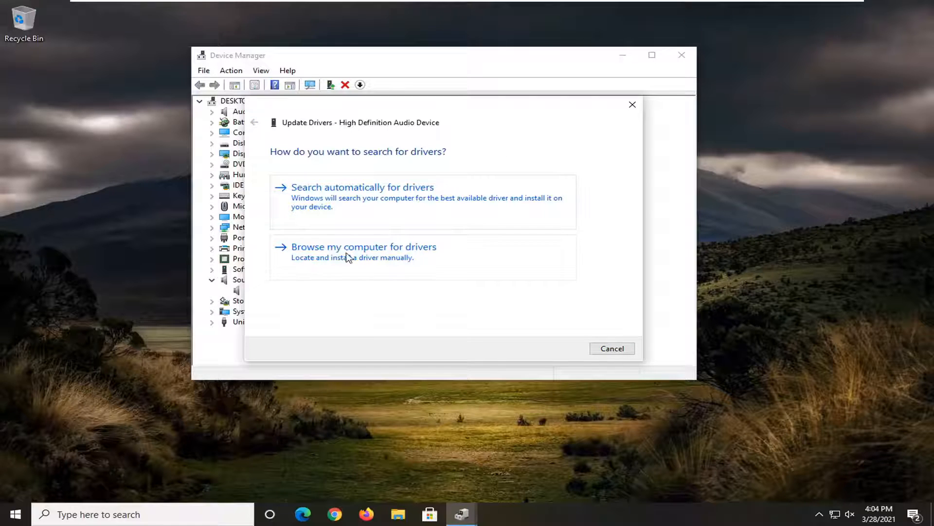
- Manually reinstall the High Definition Audio Device driver from the compatible drivers list and close the update
click(364, 246)
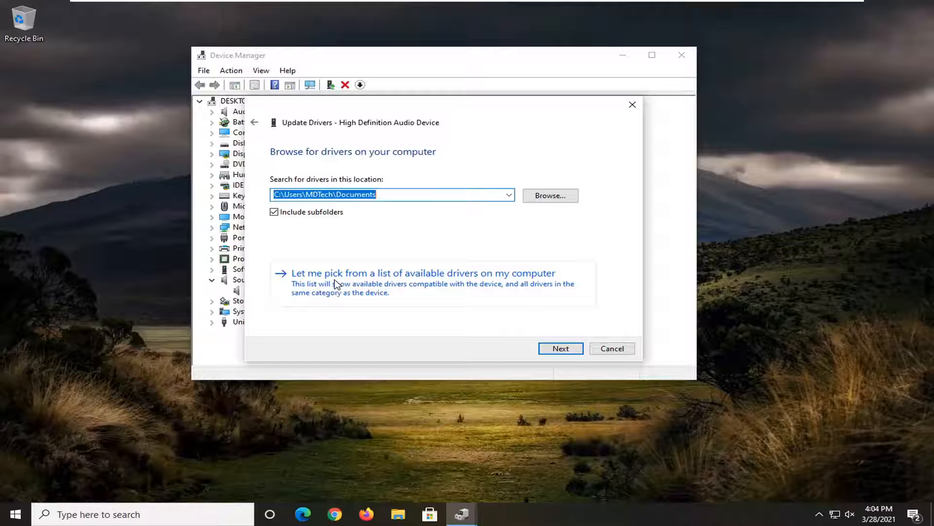
mouse_move(521, 282)
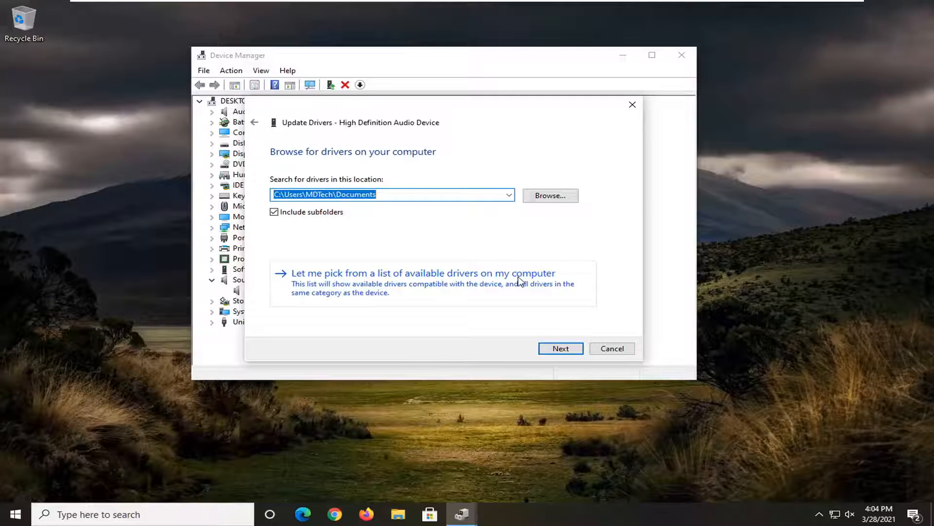
click(423, 272)
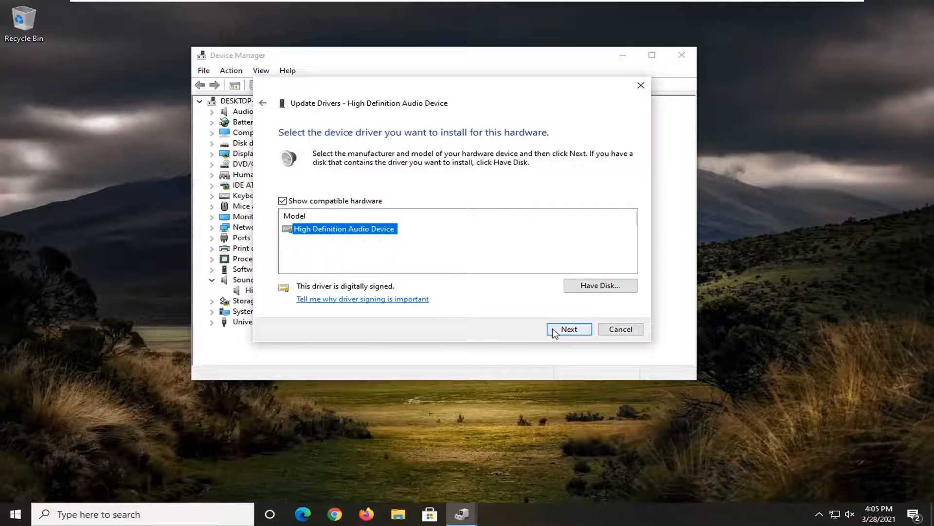
click(569, 329)
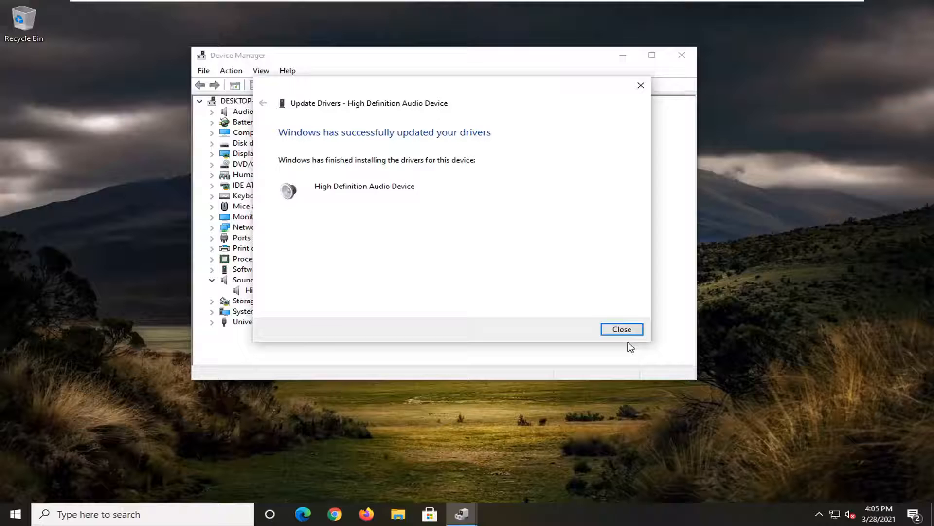
click(622, 329)
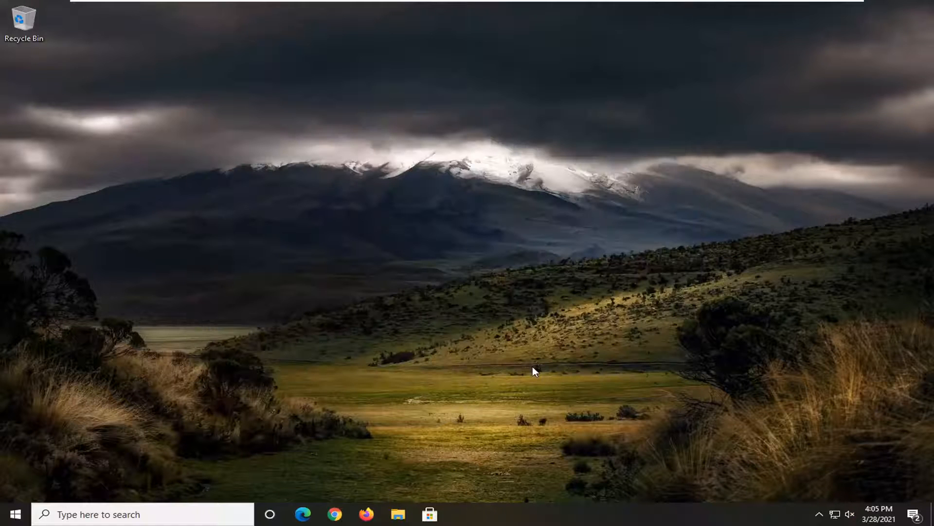
mouse_move(543, 368)
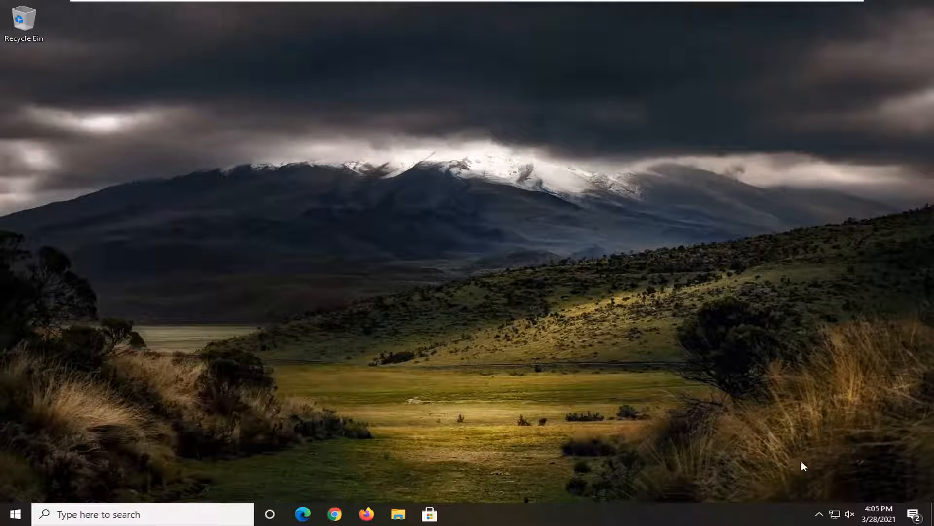
mouse_move(851, 517)
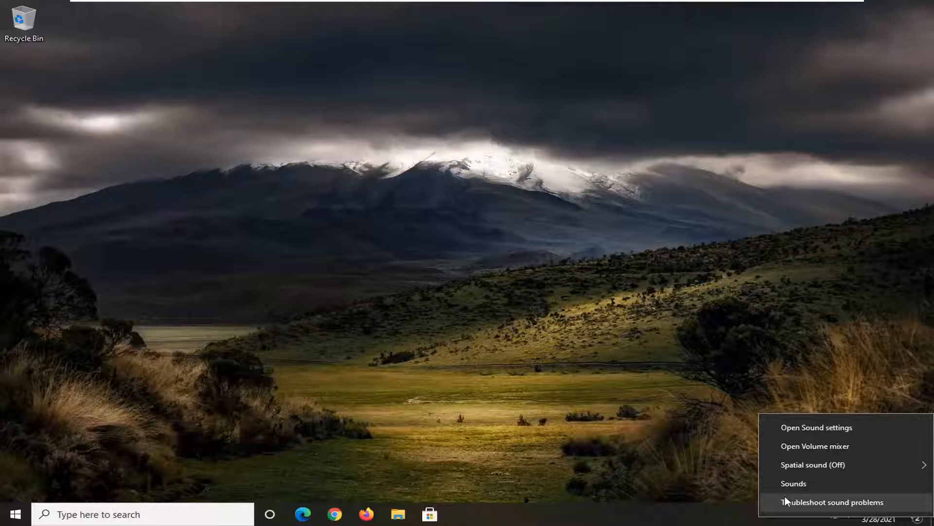
- Review Speakers (High Definition Audio Device) on the Playback tab as default, then close Sound
click(794, 484)
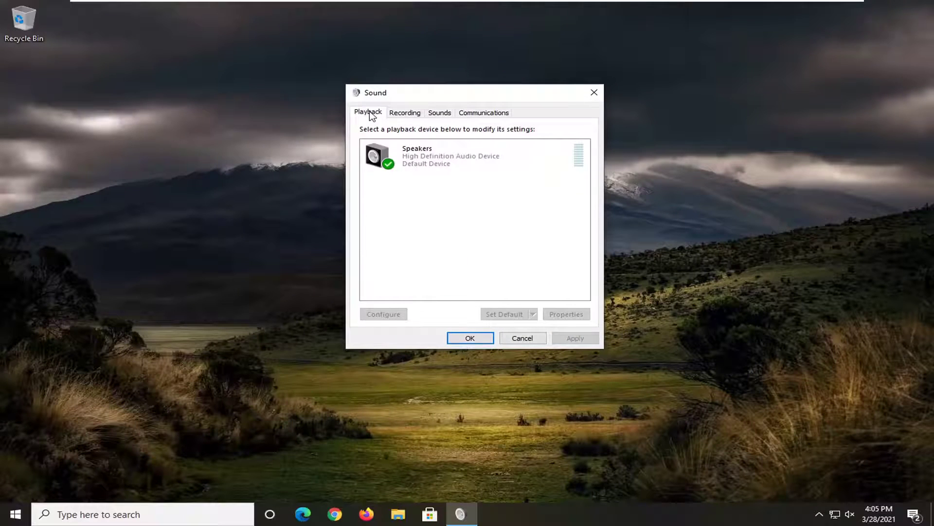
mouse_move(416, 263)
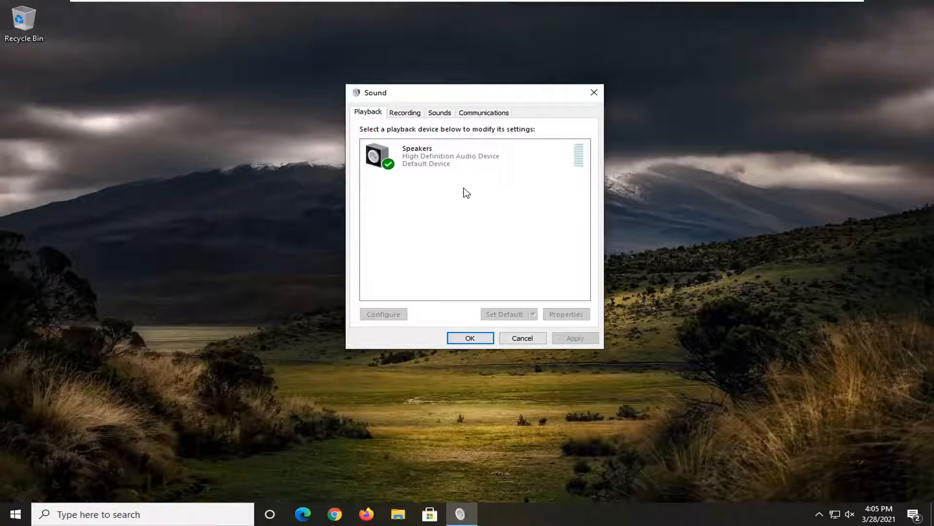
mouse_move(434, 237)
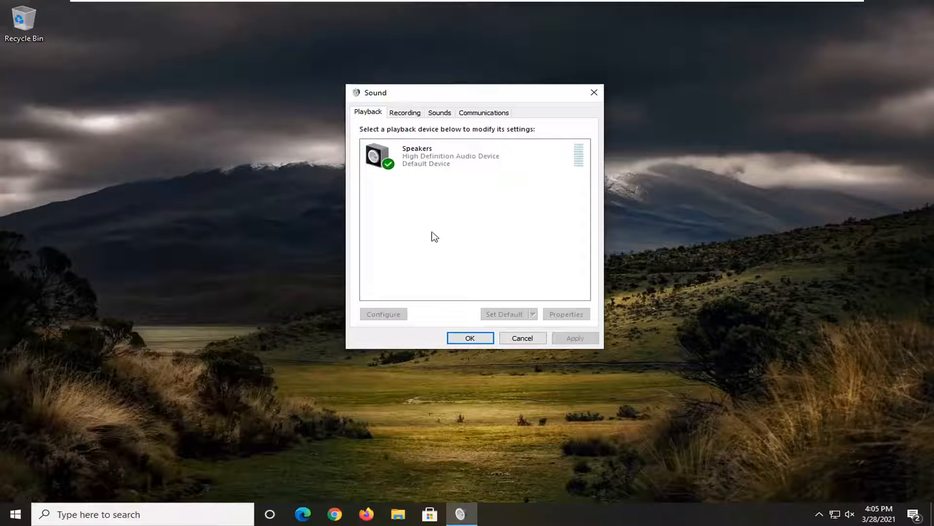
click(416, 155)
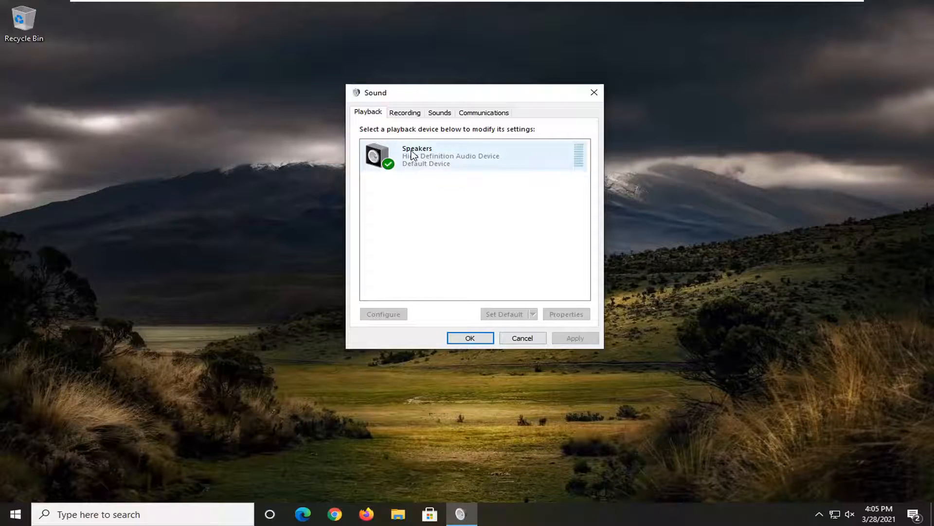
right_click(418, 155)
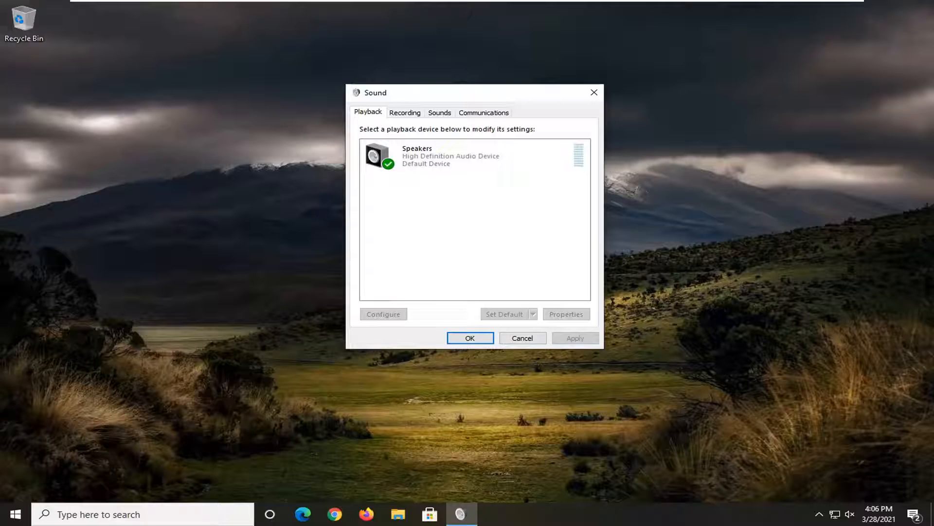
mouse_move(594, 93)
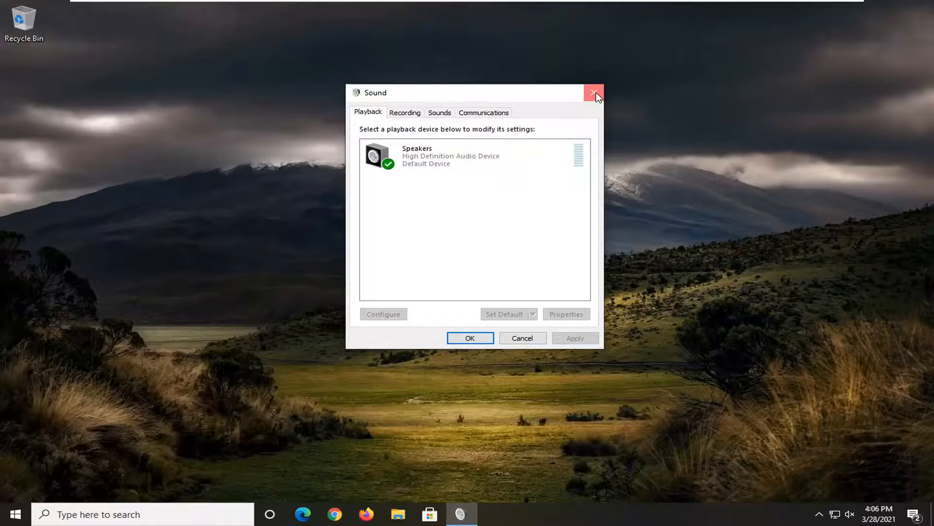
click(592, 93)
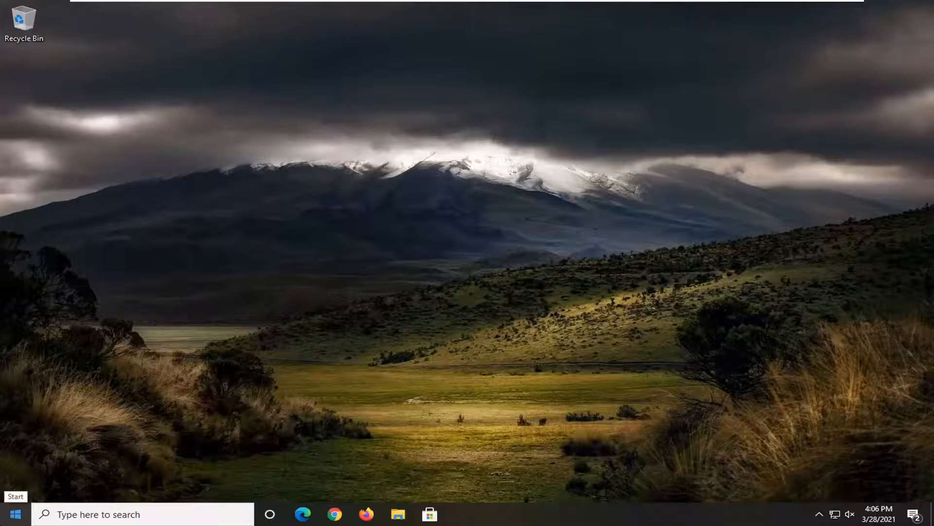
- Search 'troubl' to reach Troubleshoot settings and show the additional troubleshooters with Playing Audio
text(troubl)
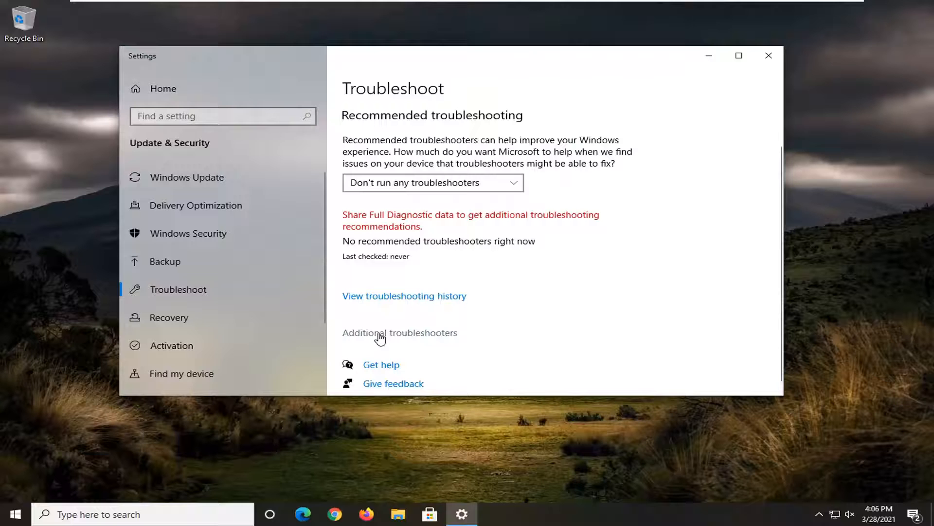
click(399, 333)
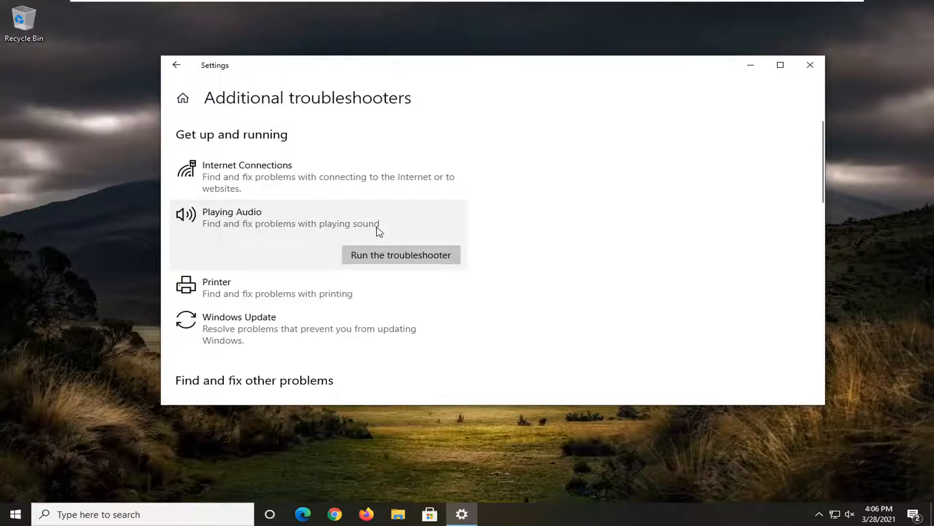
- Run Playing Audio troubleshooter, decline Audio Enhancements, continue past the volume suggestion, and close Settings
click(401, 255)
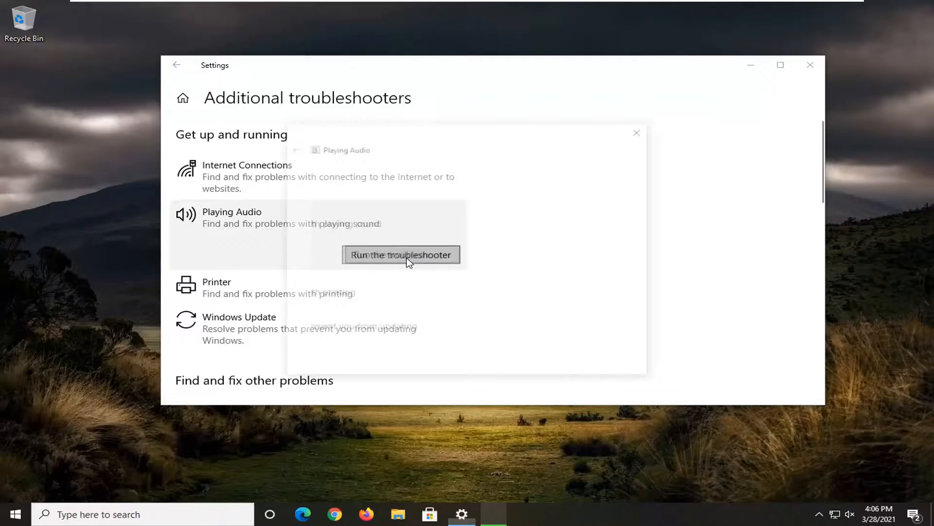
click(401, 255)
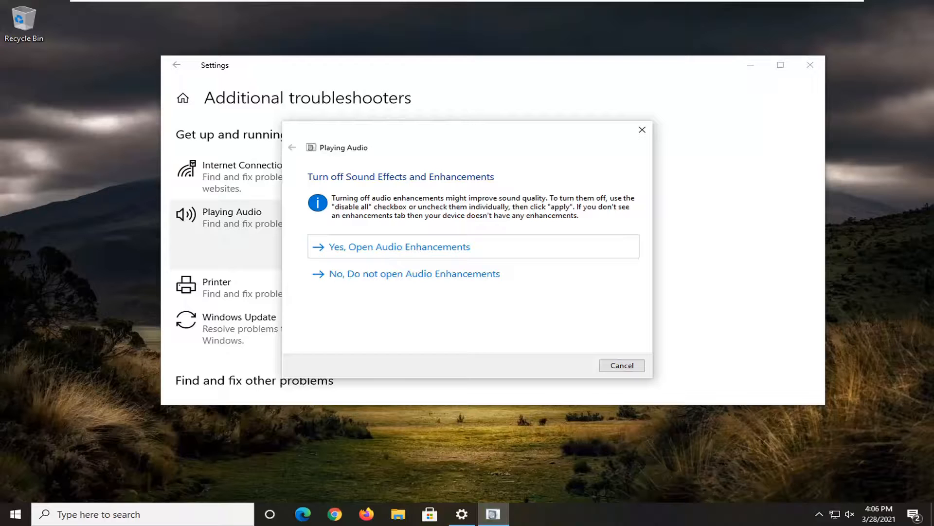
click(399, 247)
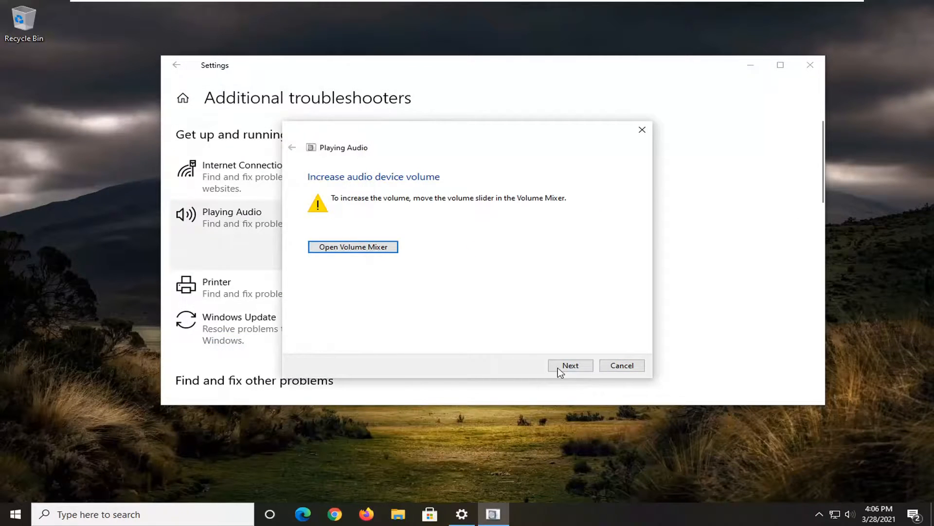
click(571, 365)
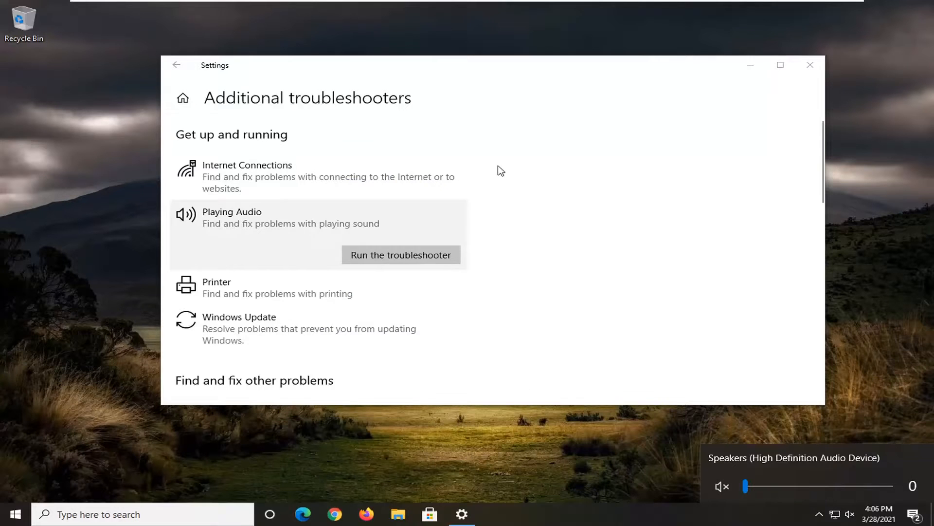
click(810, 64)
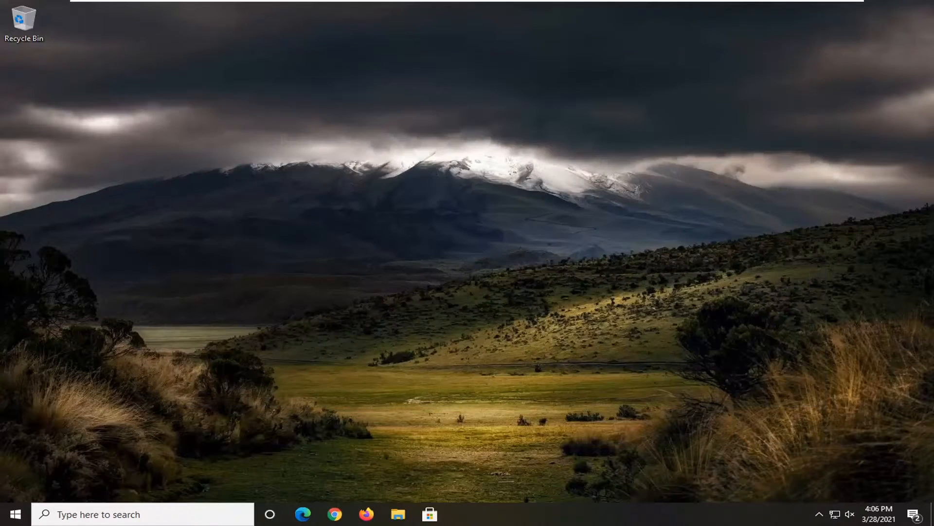